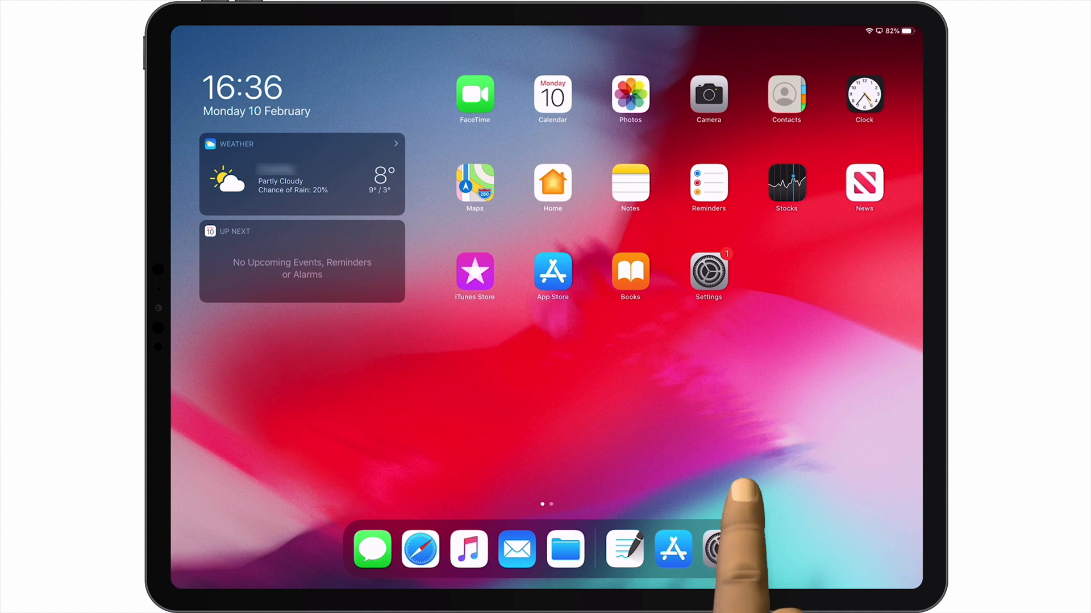
Accept the Brydge 12.9 Pro pairing request from the Settings Bluetooth page.
click(711, 549)
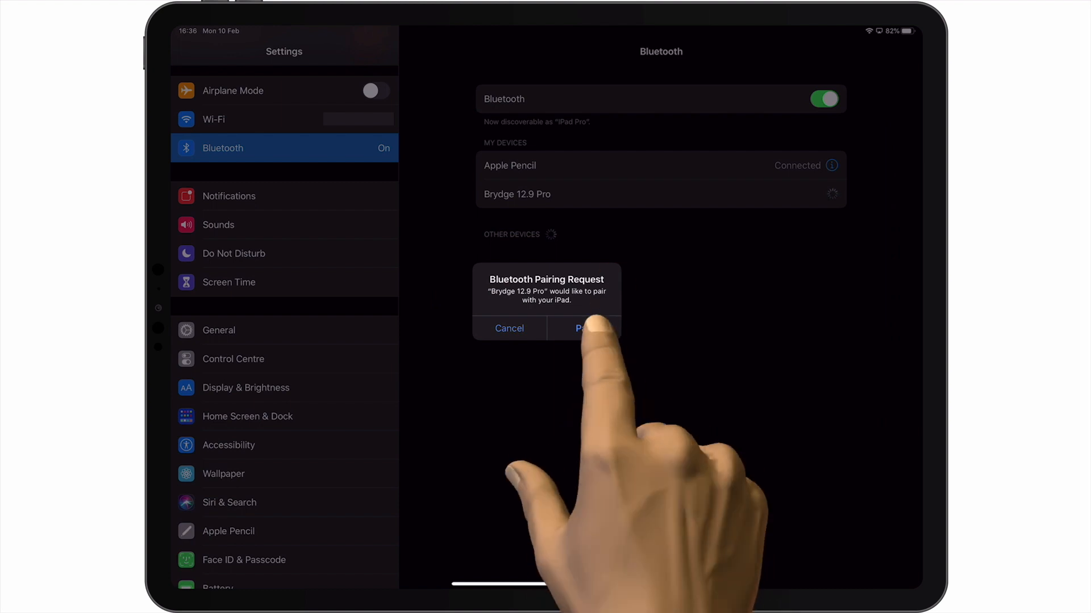
click(583, 328)
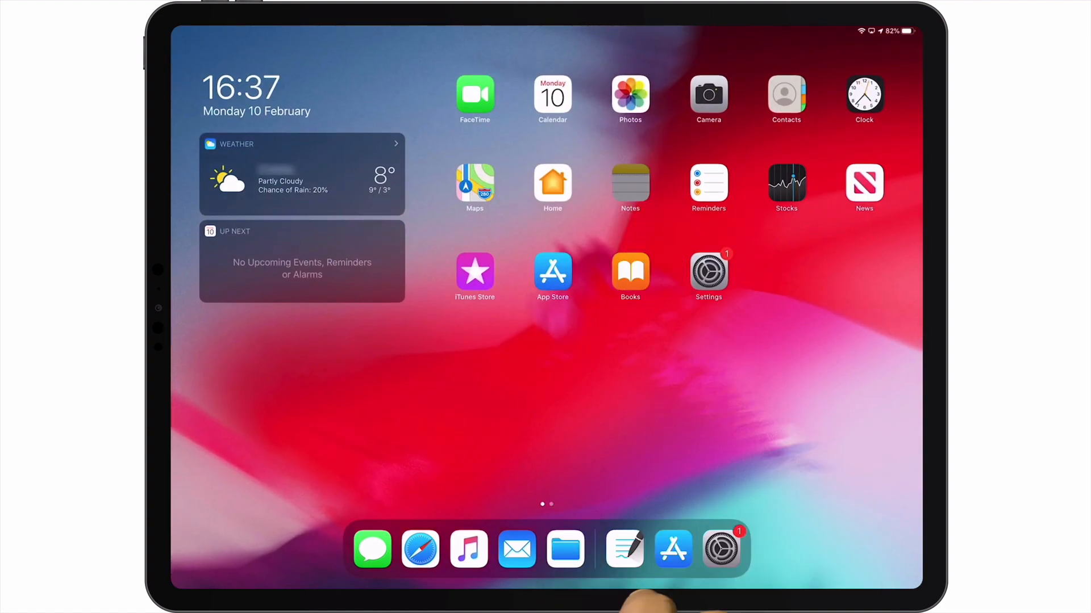
Write 'The quick brown fox jumped over the lazy dog' in a new Notes note.
click(624, 550)
text(The quick brown fo)
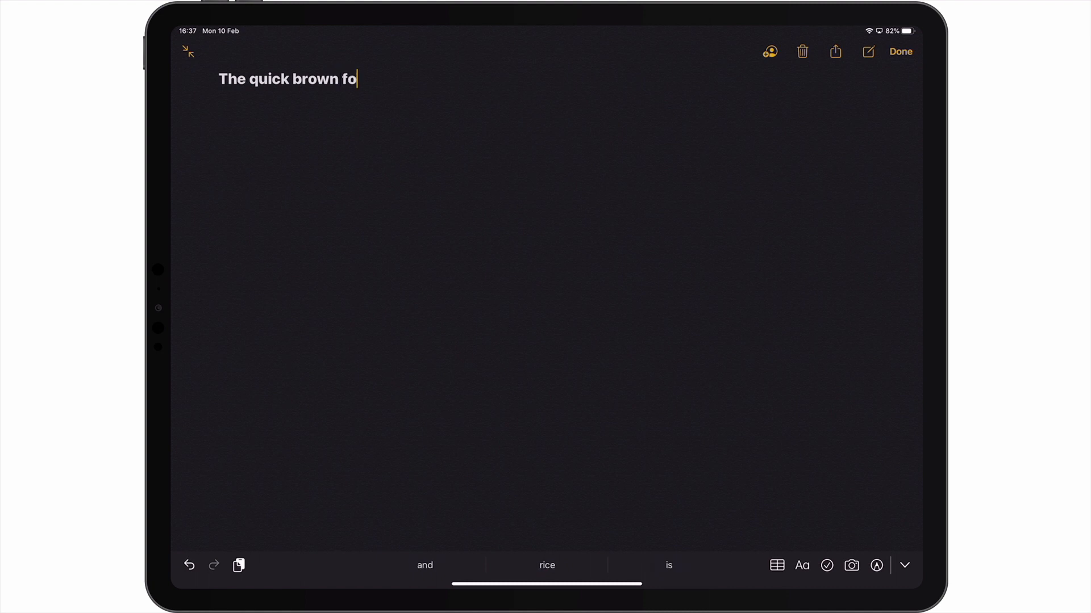
text(x jumped)
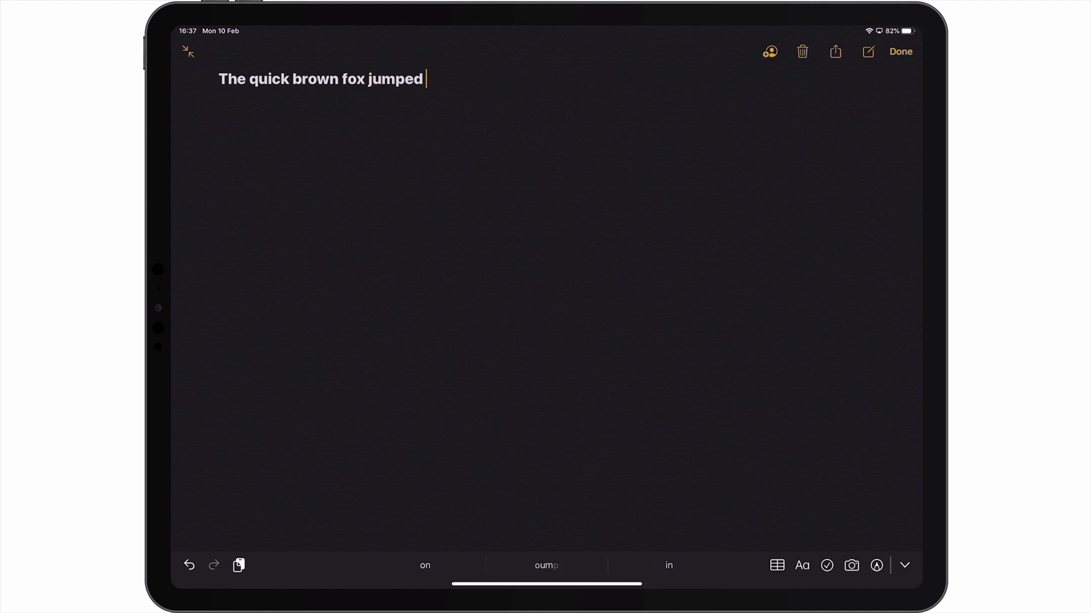
text(over the la)
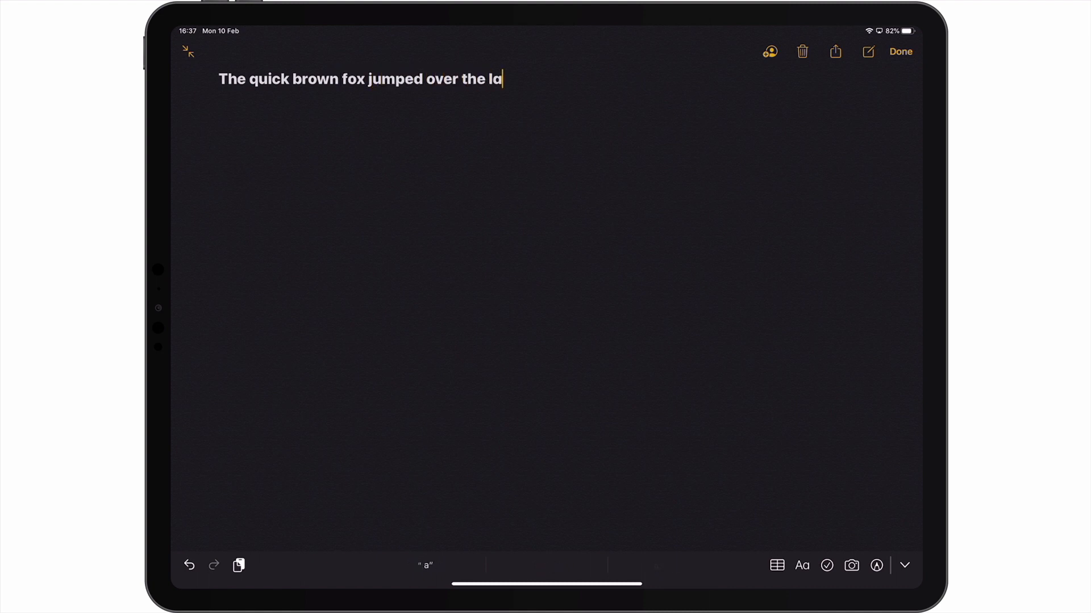
text(zy dog)
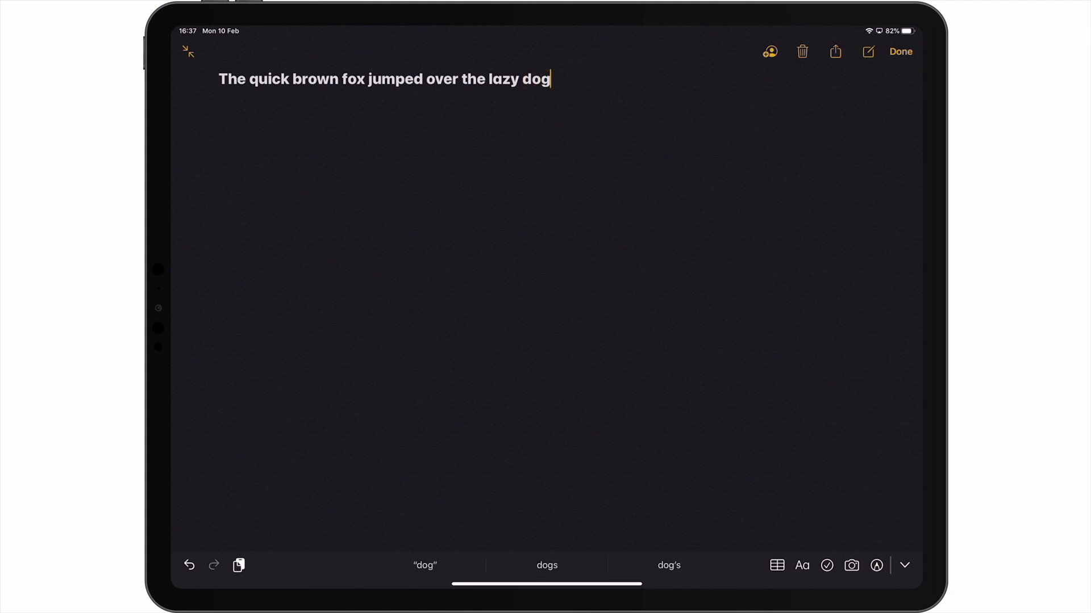